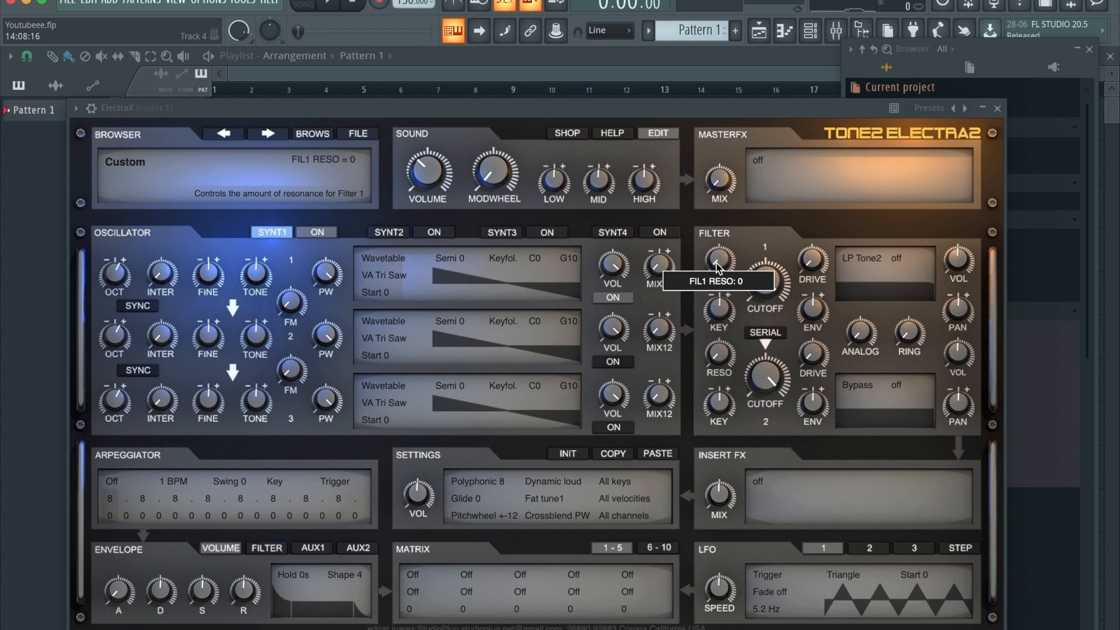
mouse_move(692, 269)
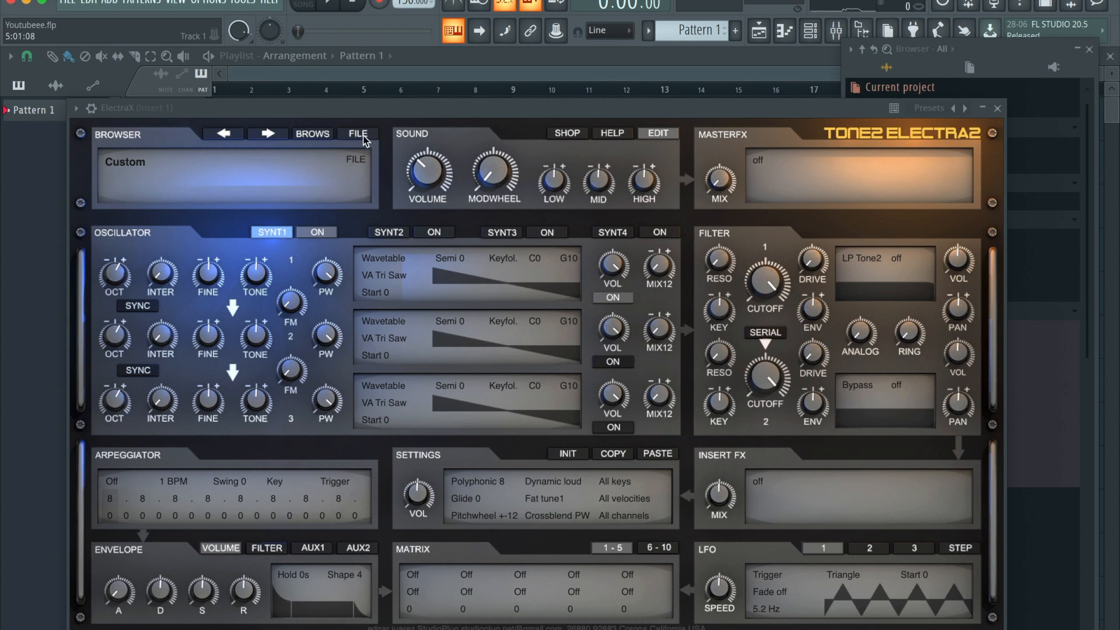
Save the patch as a new .fxp file into the Electra 5 folder on the Desktop
left_click(357, 133)
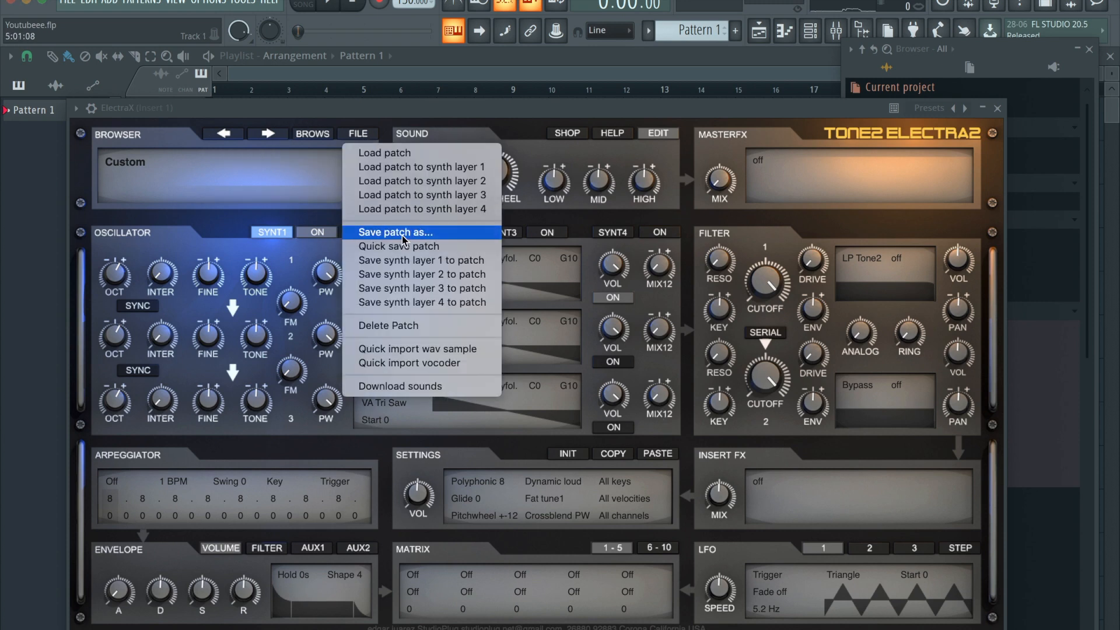
left_click(395, 232)
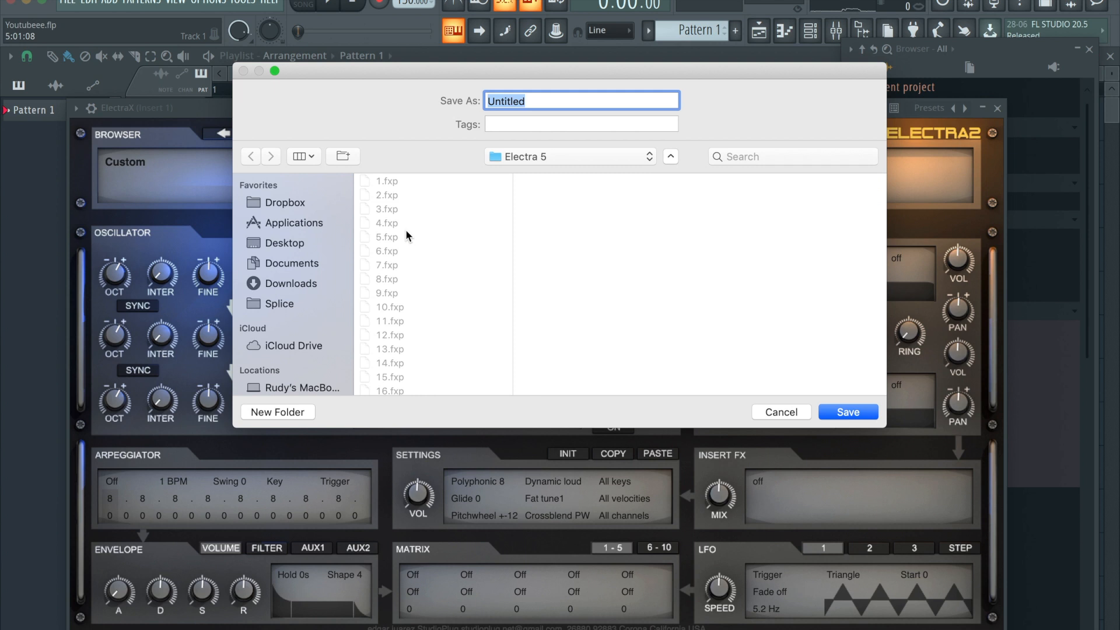
left_click(283, 243)
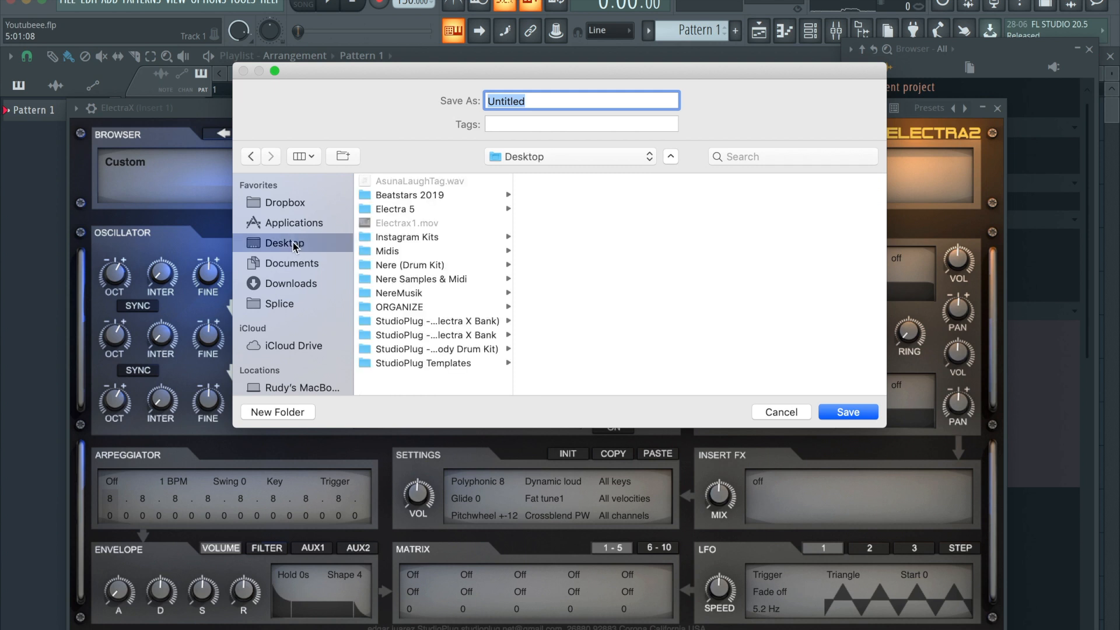
left_click(394, 208)
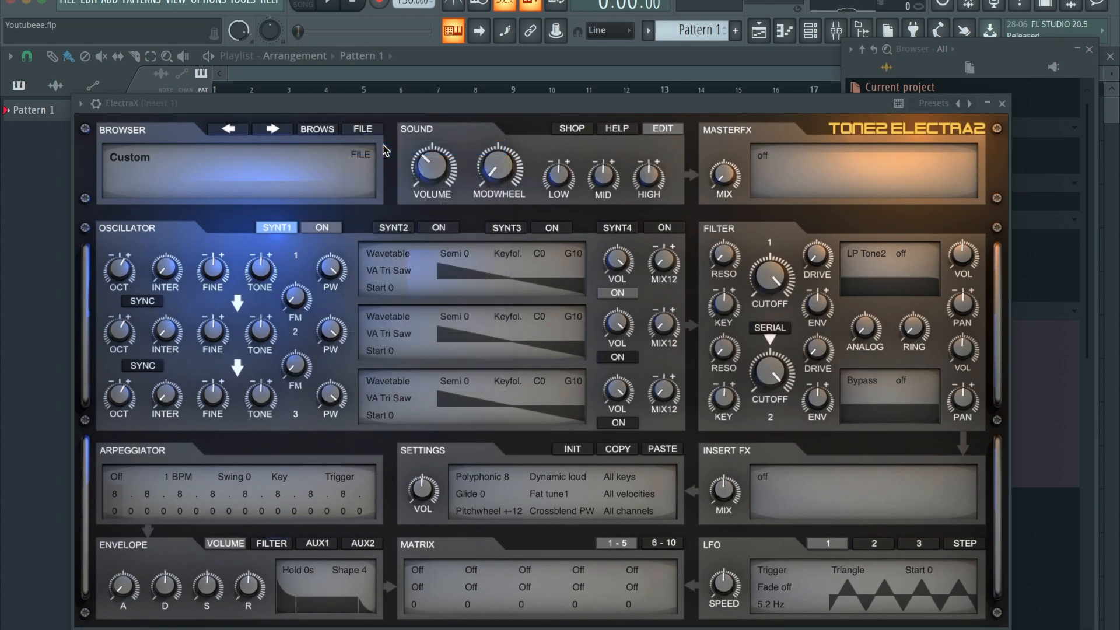
Load 18.fxp from the Electra 5 folder back into the synth
left_click(362, 129)
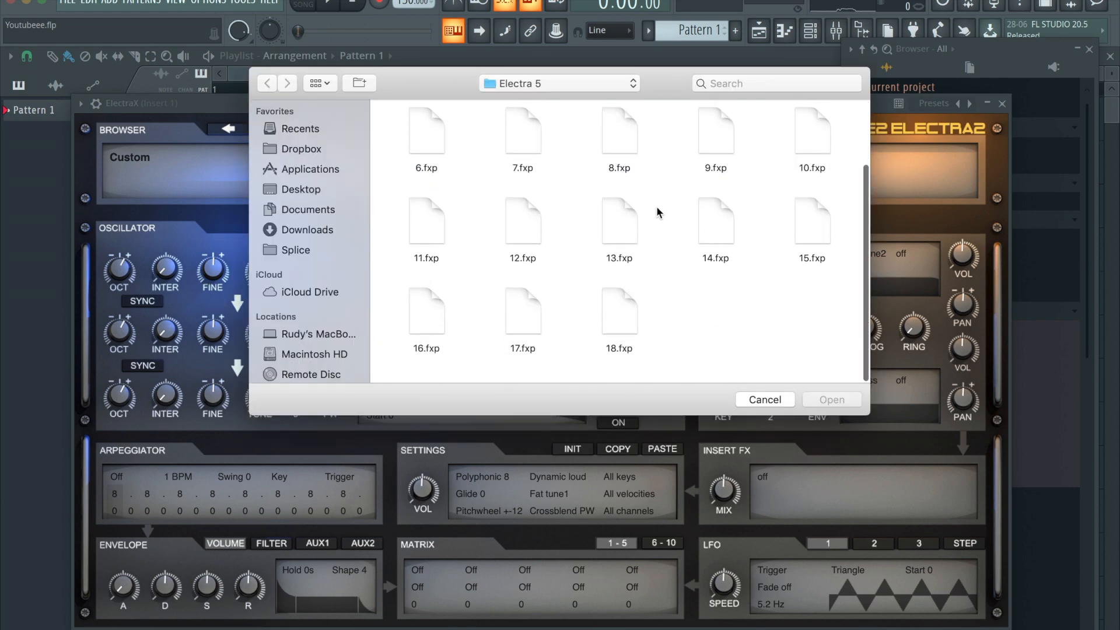
left_click(618, 318)
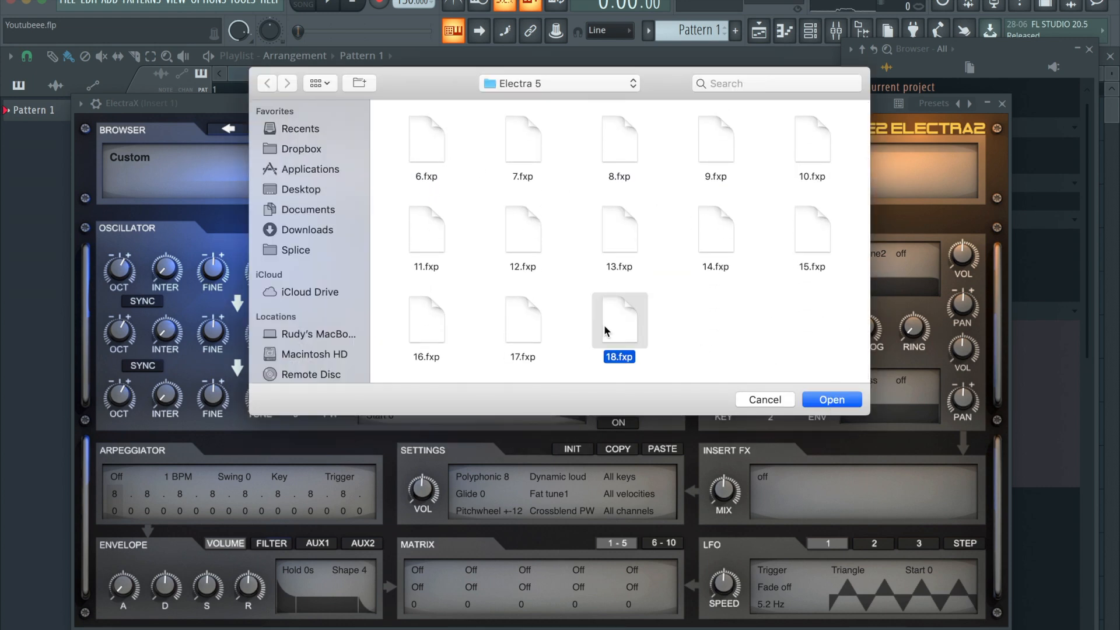
left_click(831, 399)
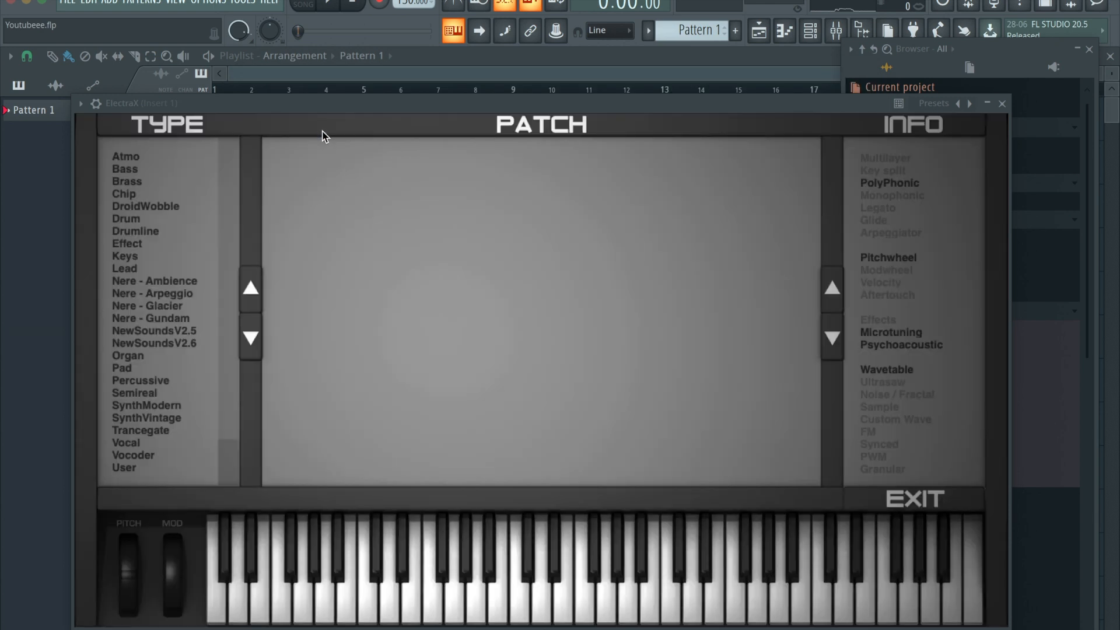
mouse_move(168, 299)
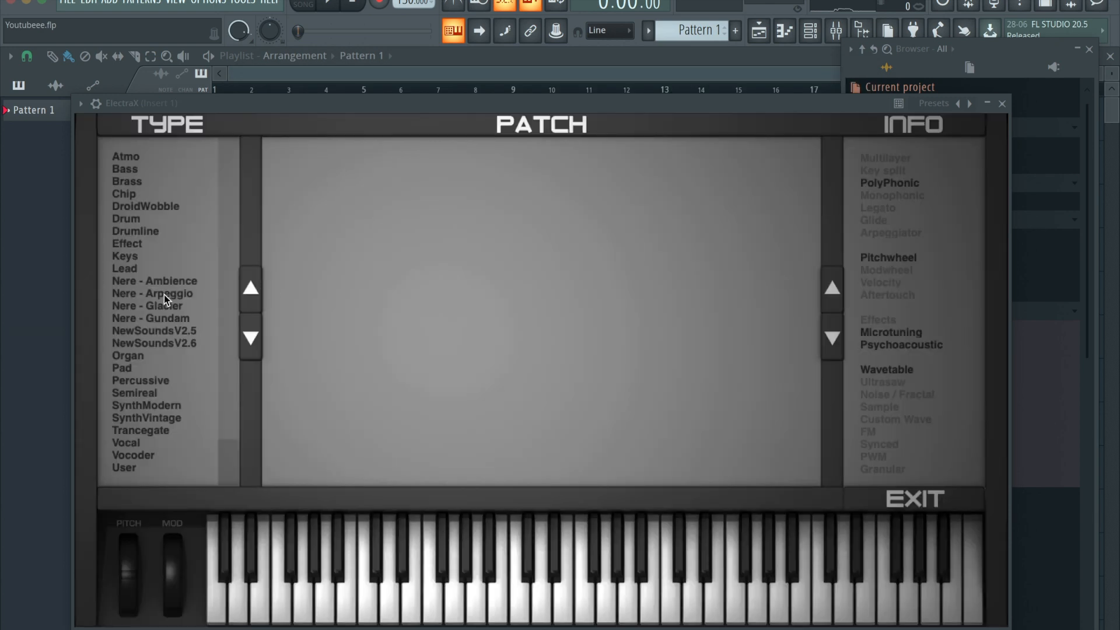
Browse the Nere - Arpeggio category, then view the Electra 5 folder's patches and close it
left_click(154, 280)
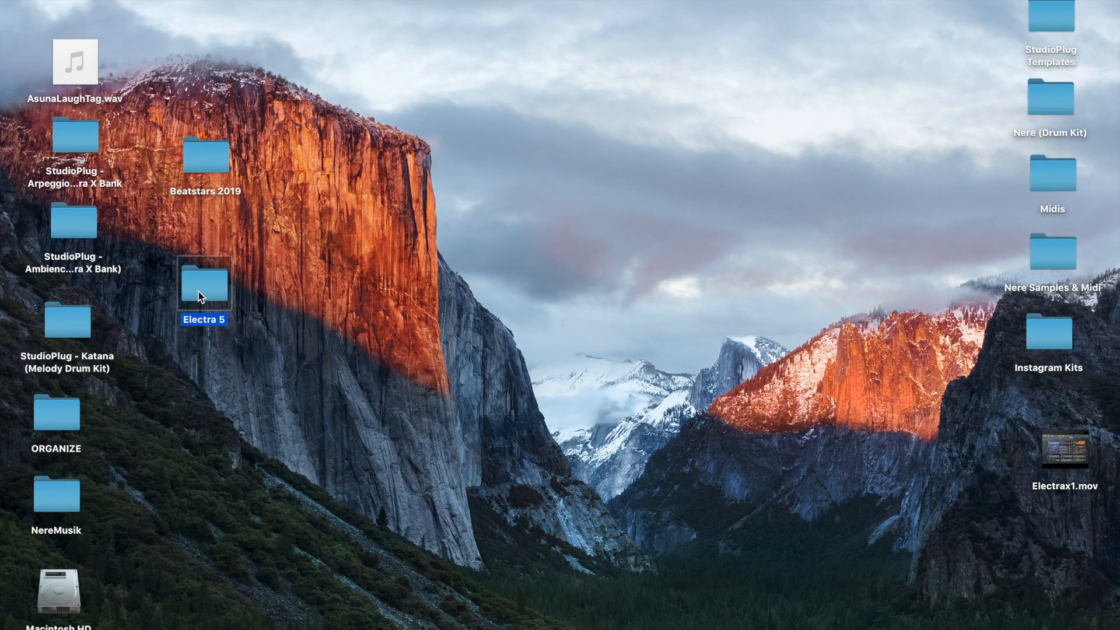
double_click(203, 284)
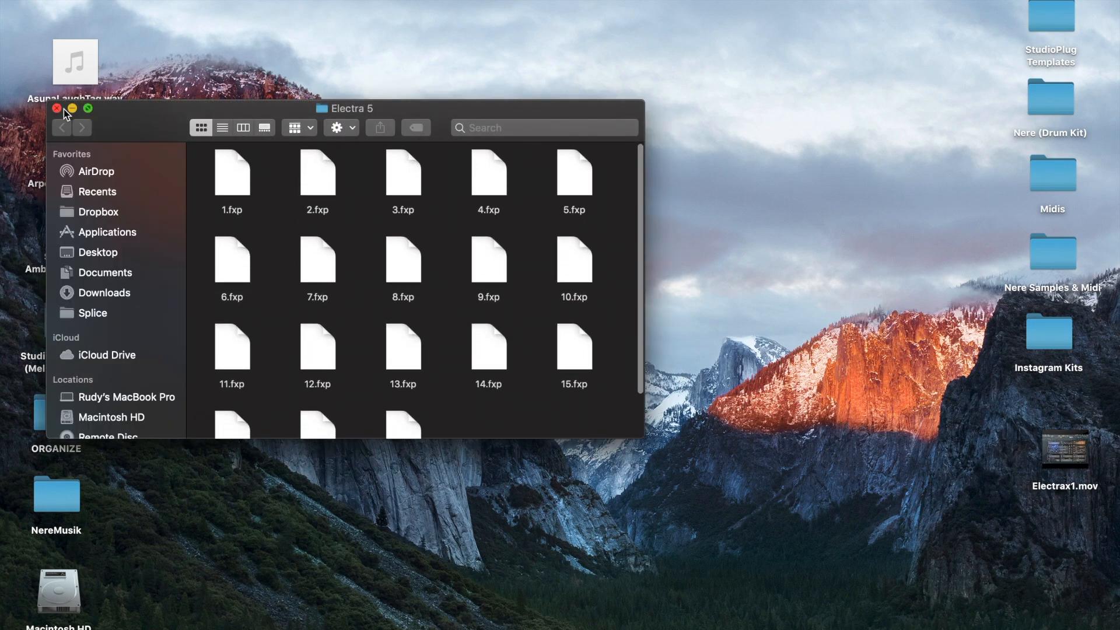
left_click(56, 111)
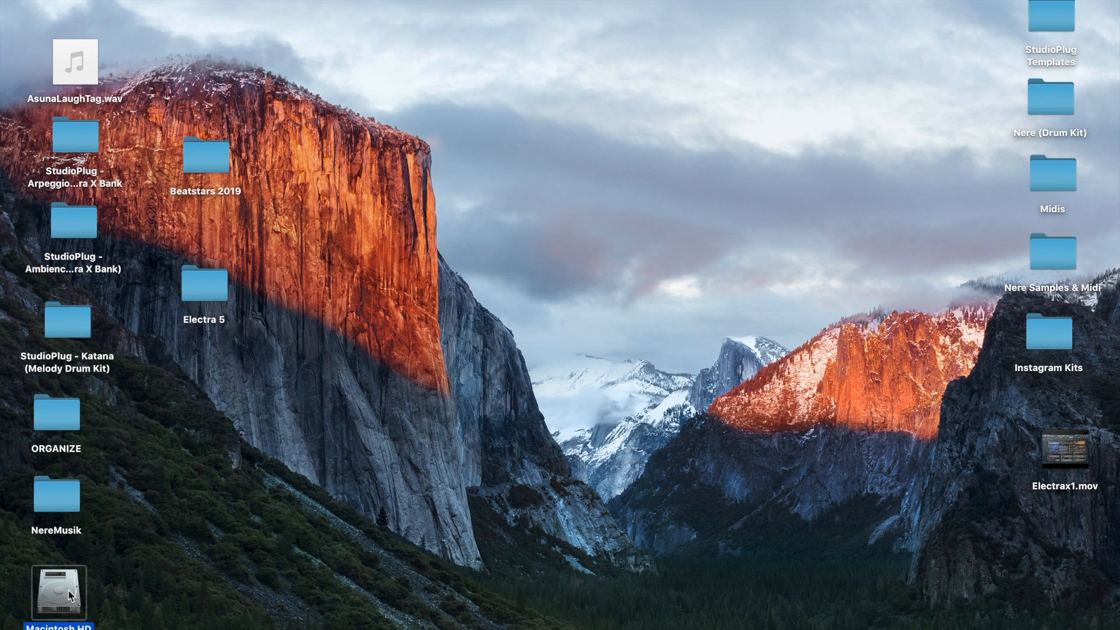
Navigate Macintosh HD > Library > Audio > Plug-Ins and open the ElectraX_sounds folder
double_click(55, 595)
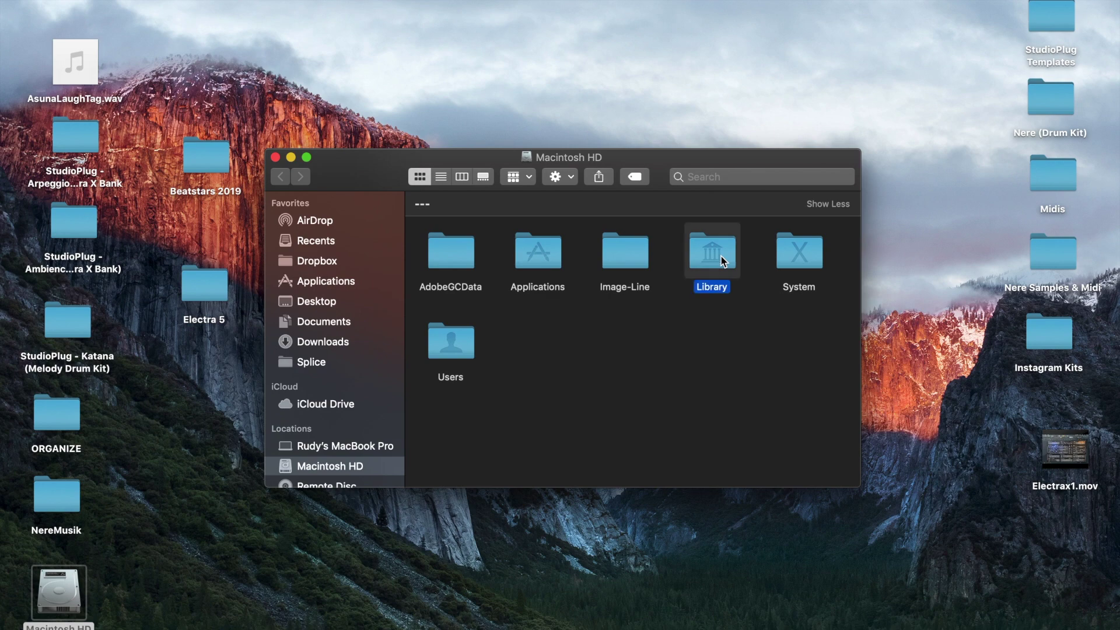
double_click(712, 250)
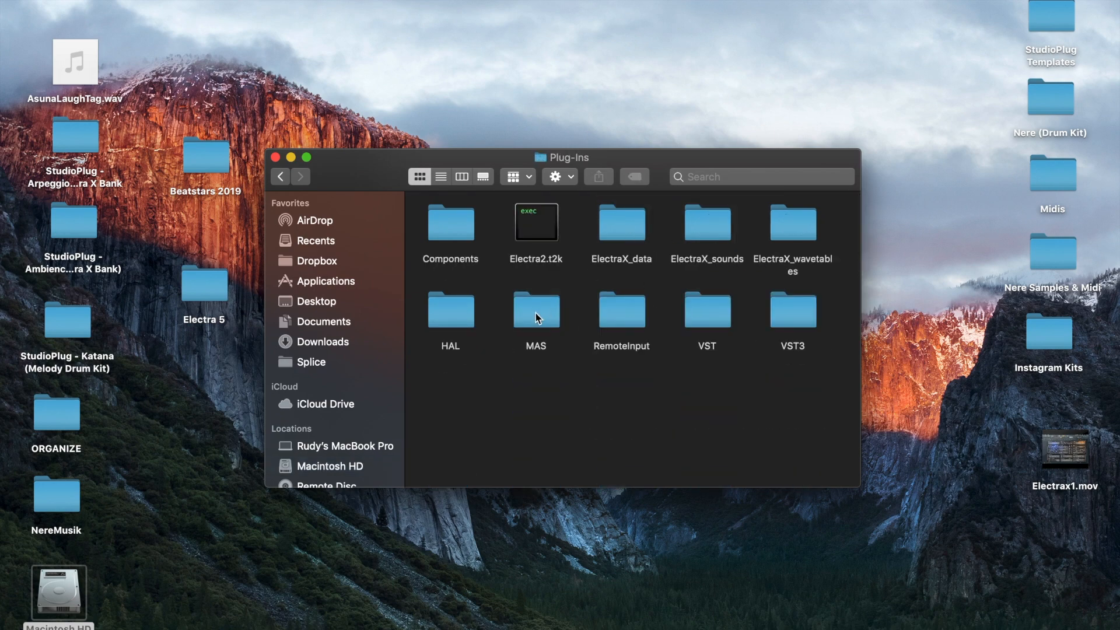
left_click(707, 227)
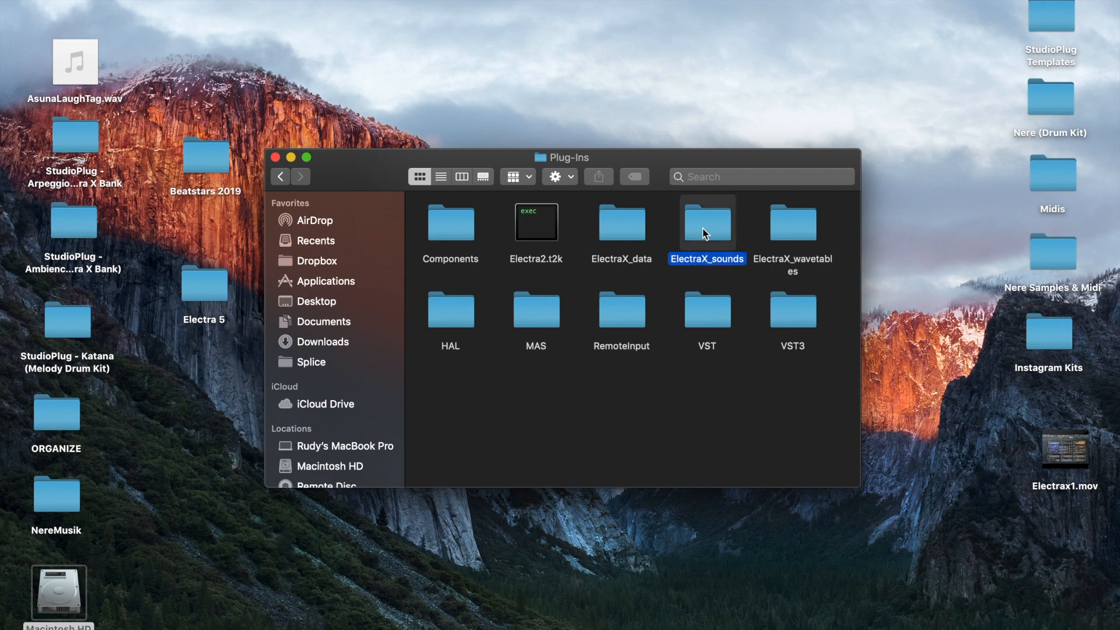
double_click(707, 221)
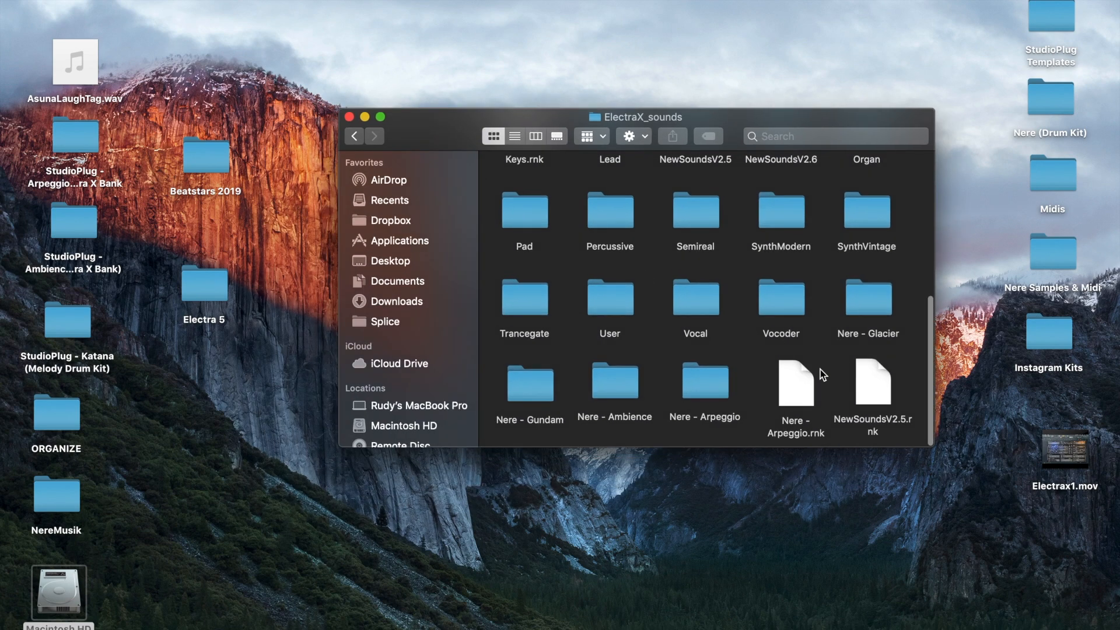
mouse_move(203, 297)
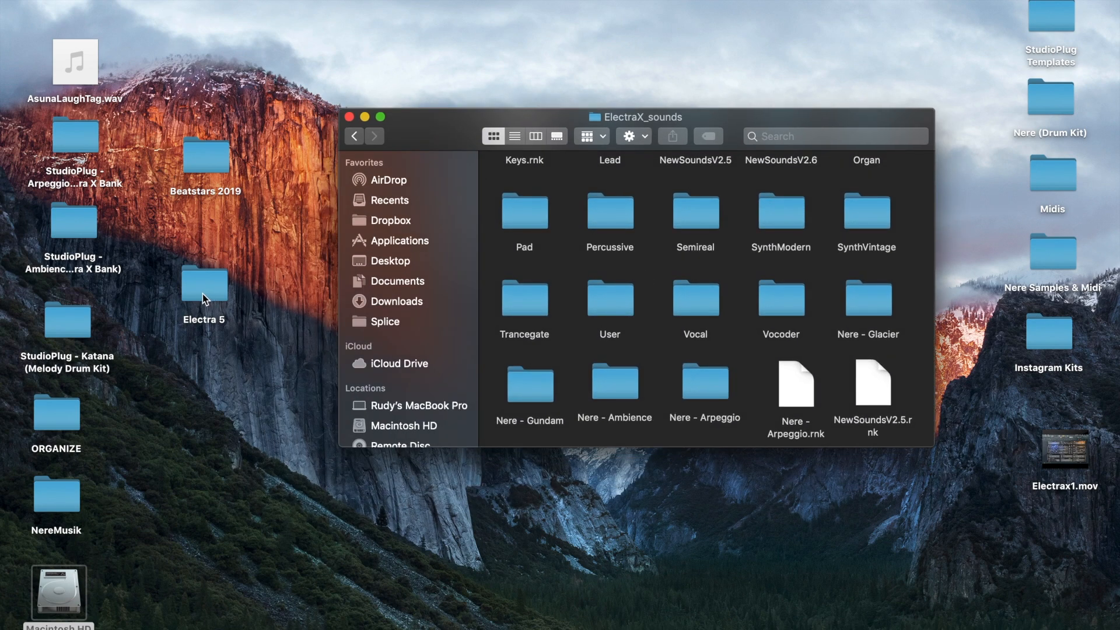
Drag the Electra 5 folder from the desktop into the ElectraX_sounds window
left_click_drag(203, 286, 243, 297)
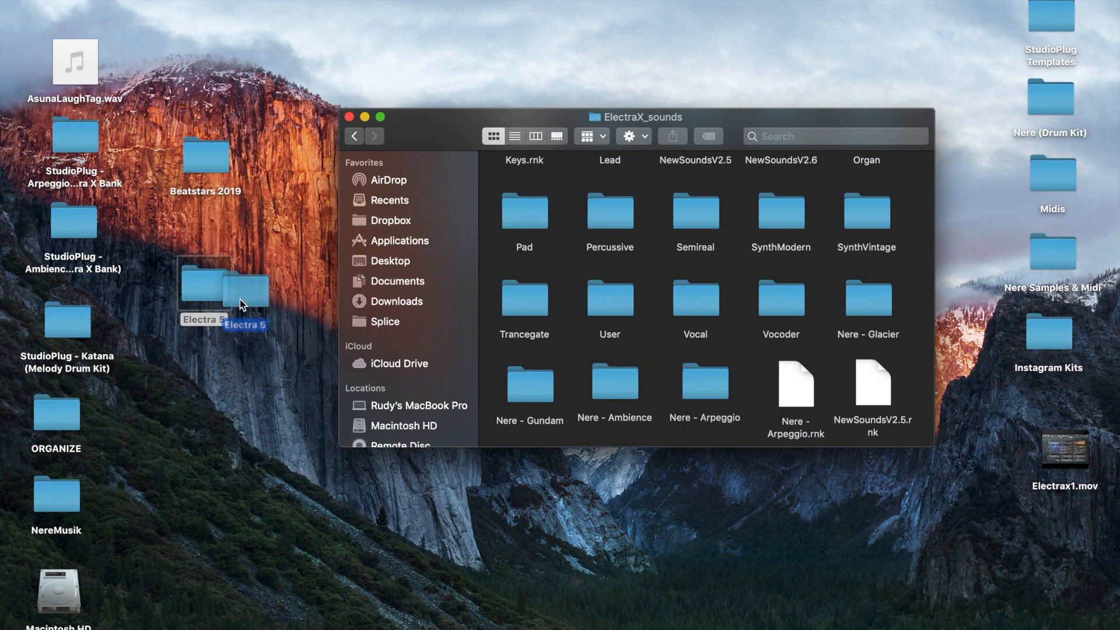